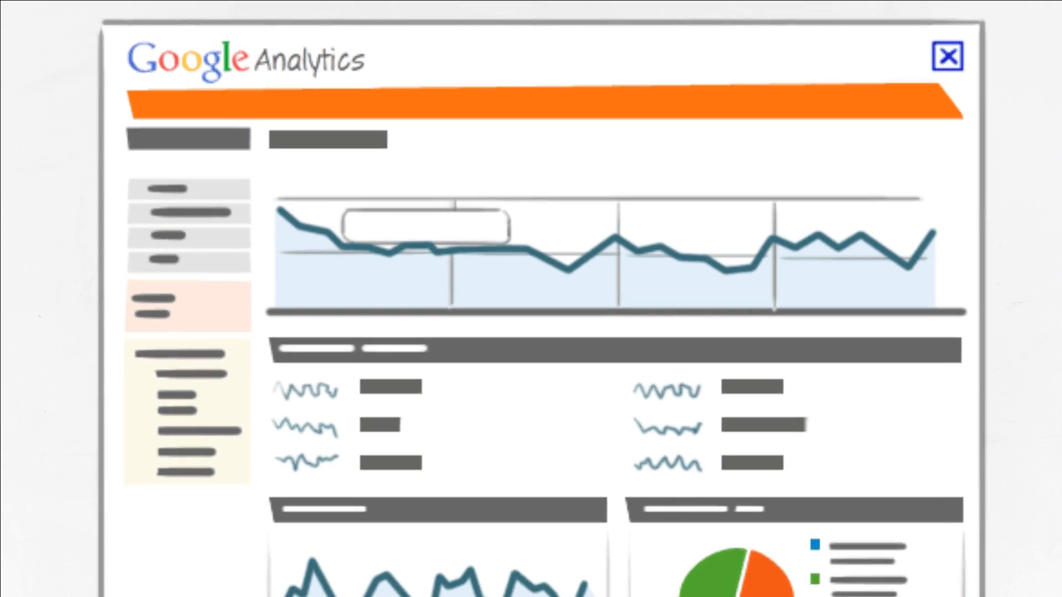
pyautogui.scroll(-3)
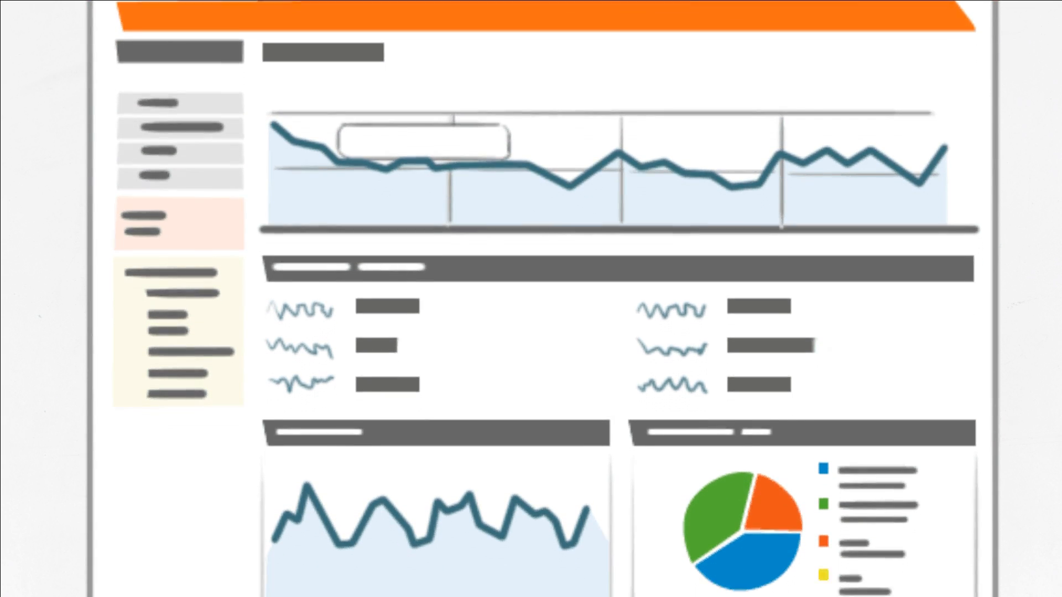
pyautogui.scroll(-3)
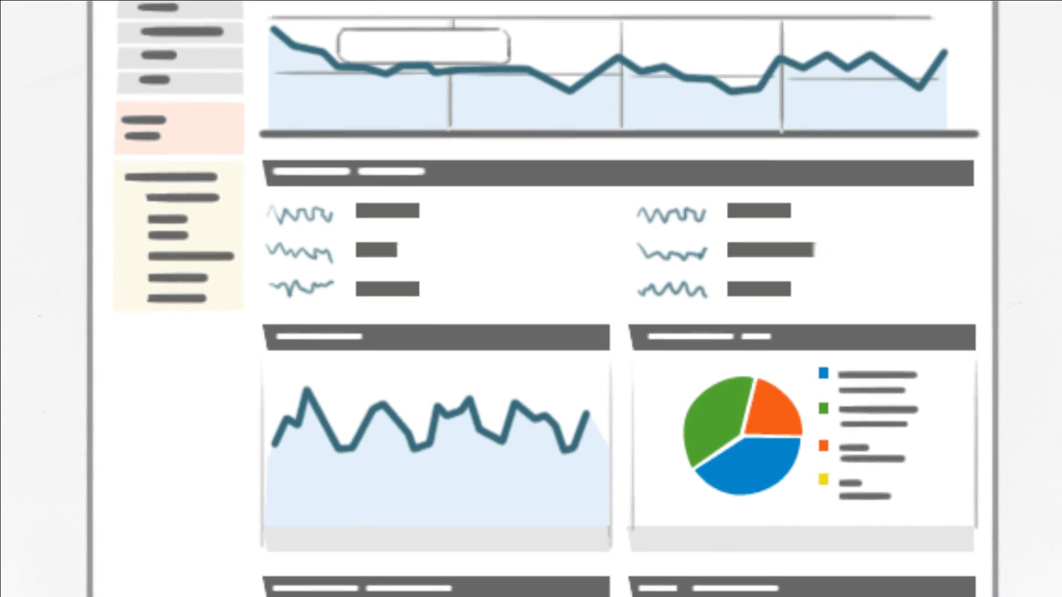
pyautogui.scroll(-3)
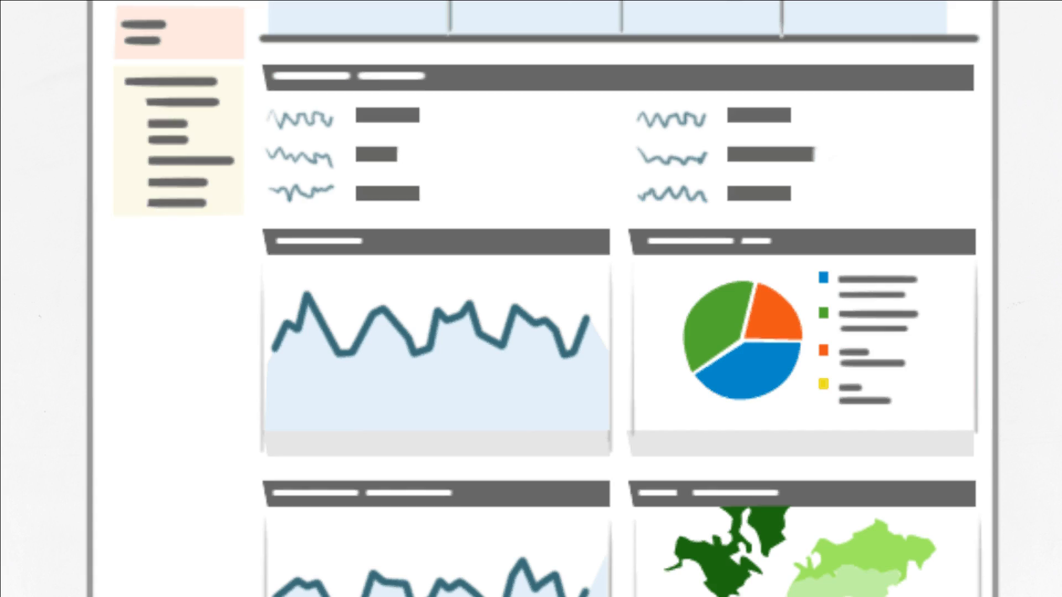
pyautogui.scroll(-3)
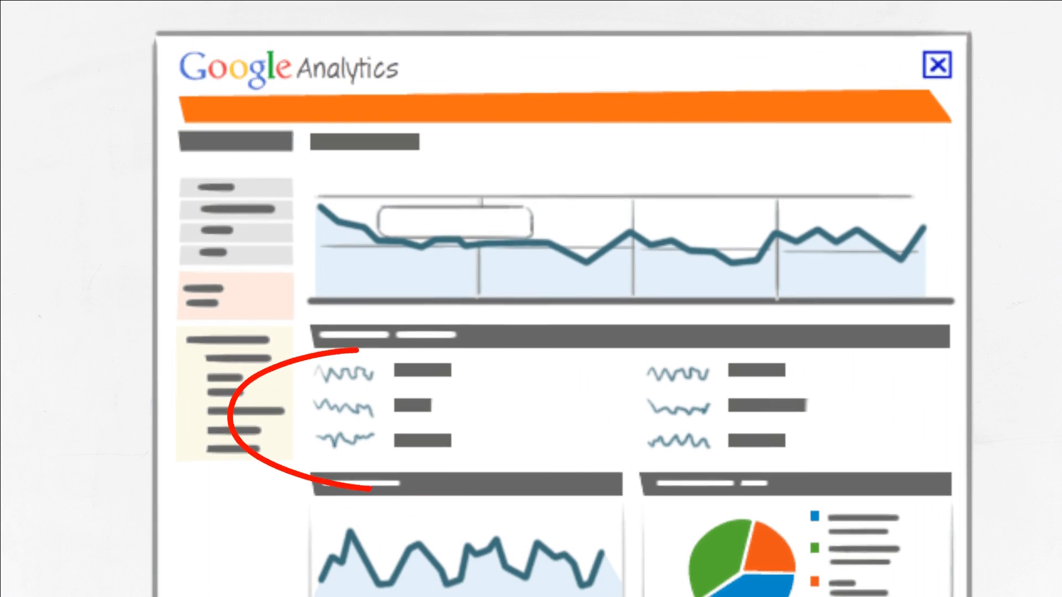
pyautogui.scroll(-3)
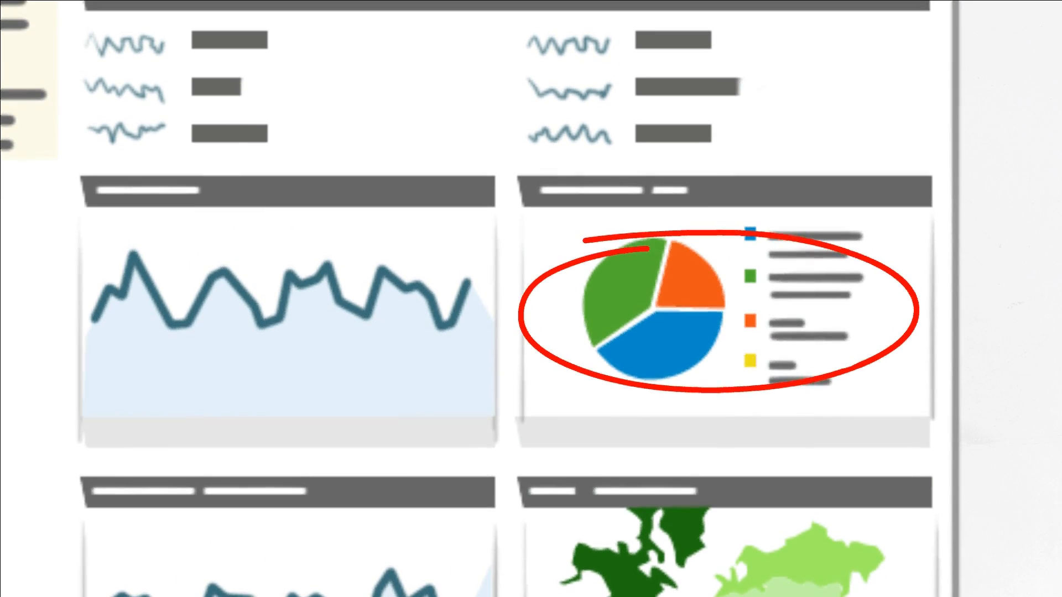
pyautogui.scroll(-3)
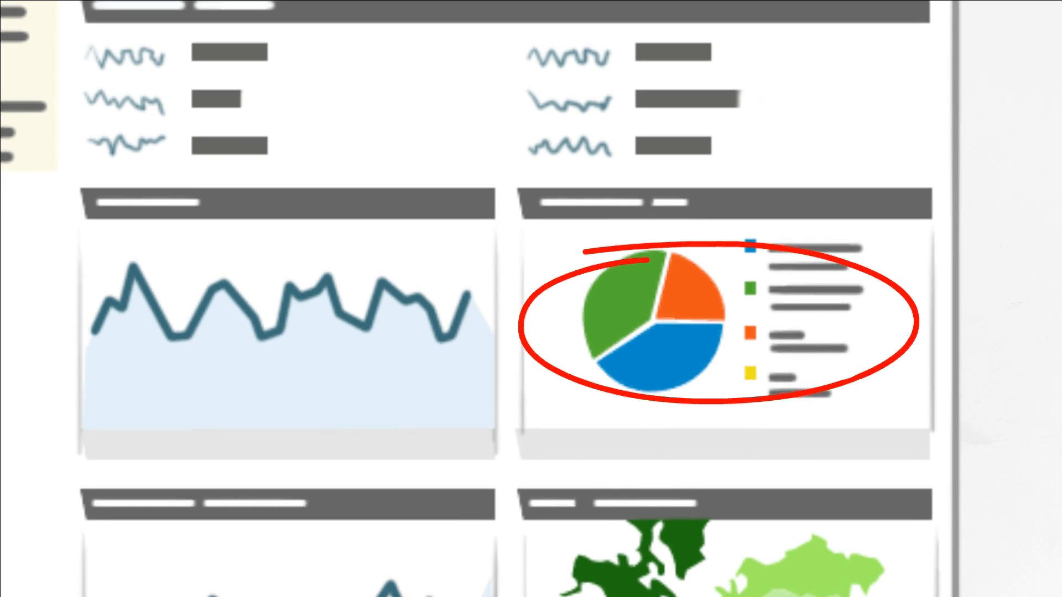